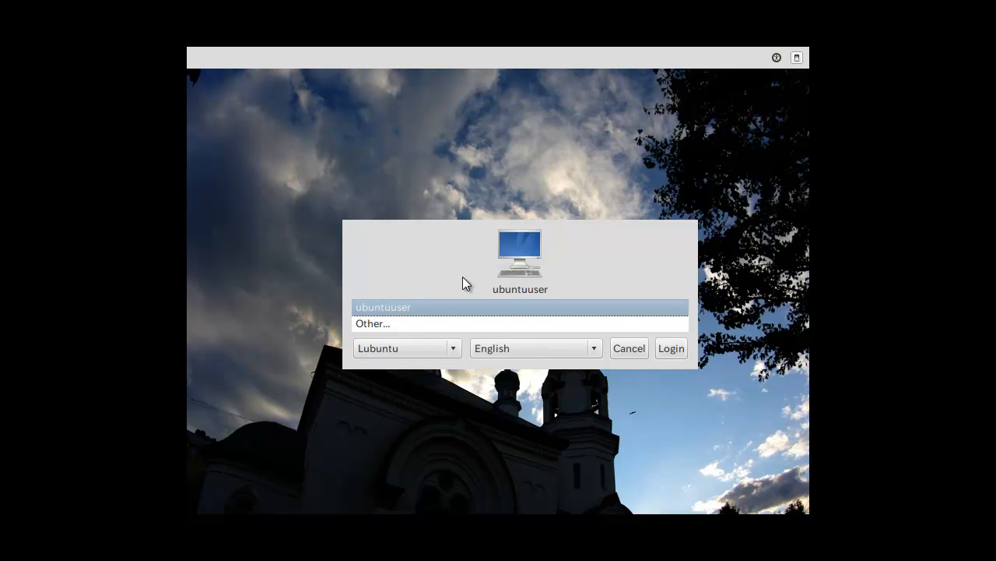
mouse_move(663, 345)
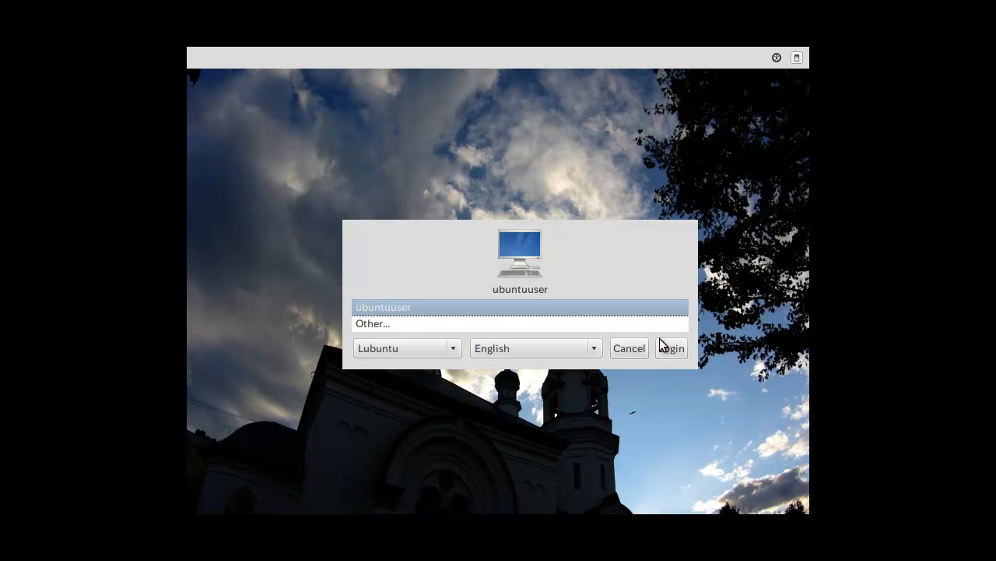
Step: Log in as ubuntuuser from the LightDM greeter and let the desktop load
click(671, 348)
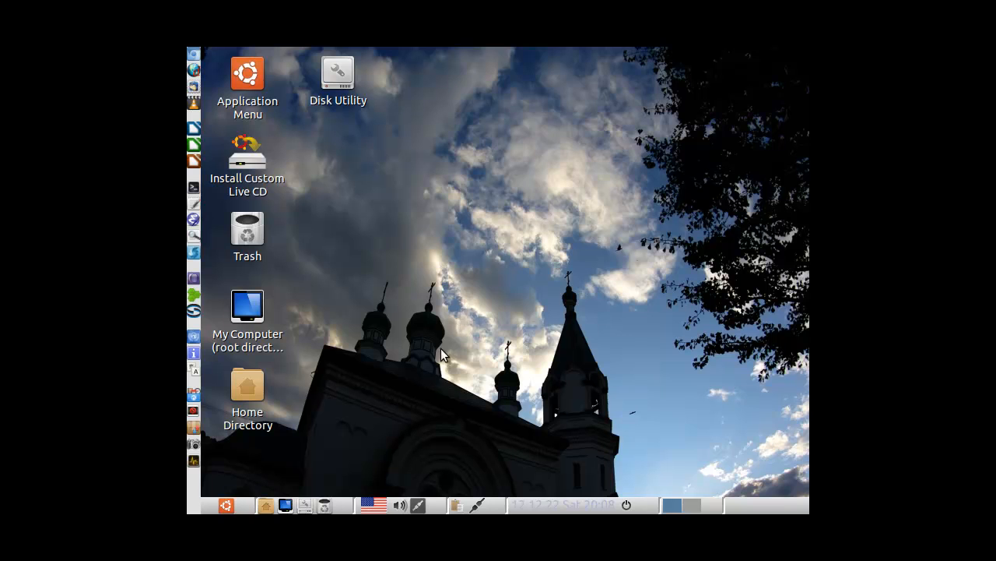
mouse_move(432, 381)
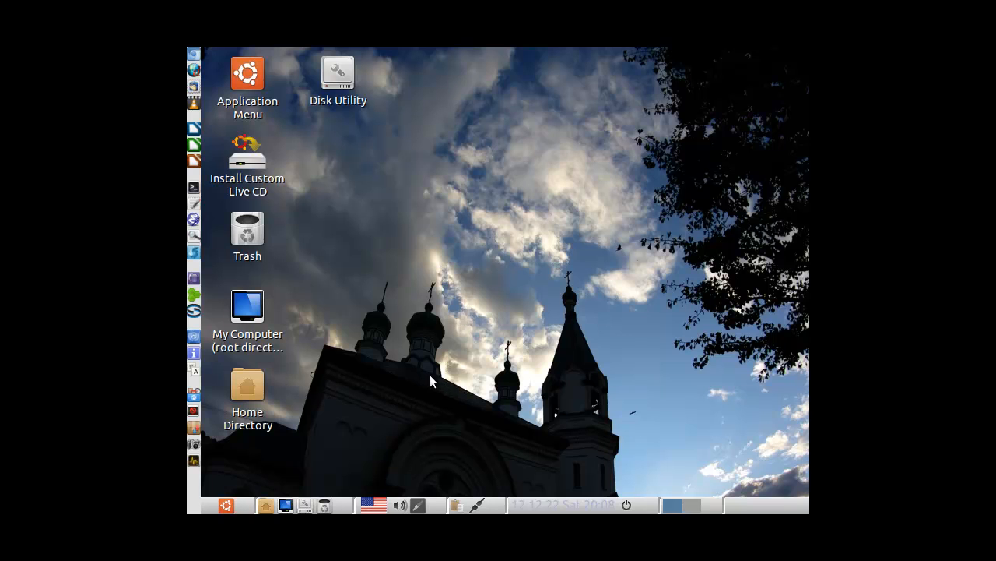
mouse_move(627, 505)
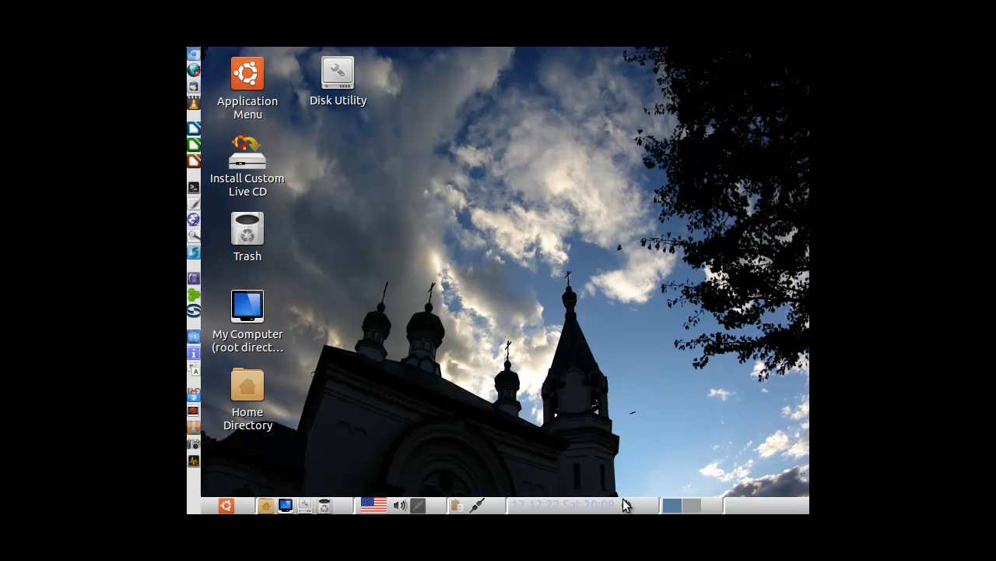
mouse_move(626, 506)
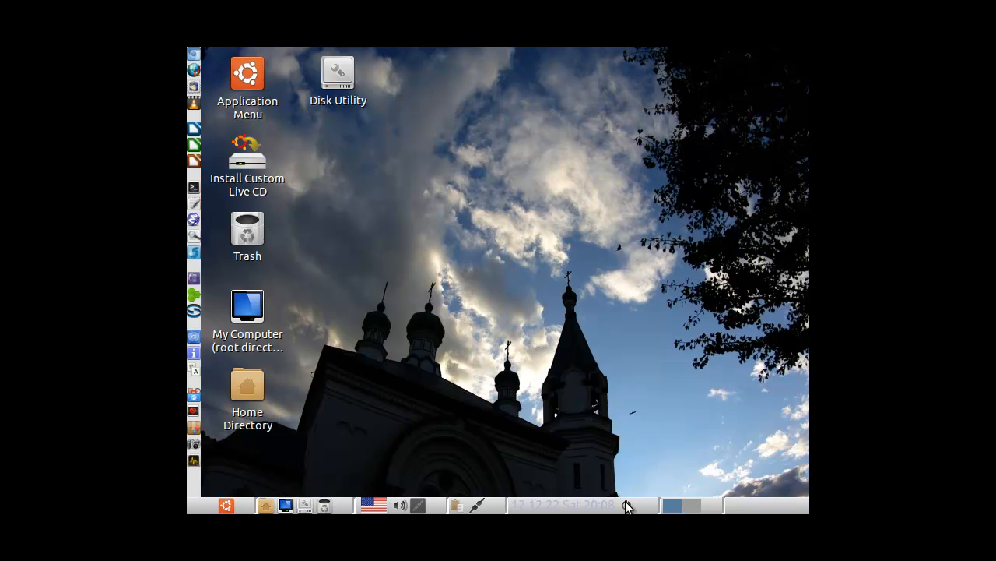
Step: Open the Lubuntu application menu to browse System Tools and Preferences
click(627, 505)
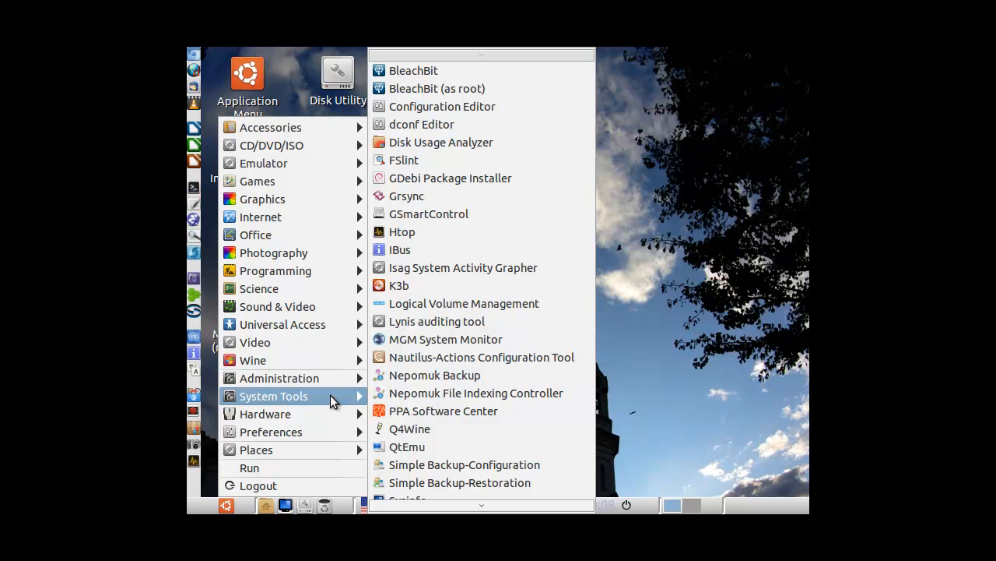
mouse_move(292, 413)
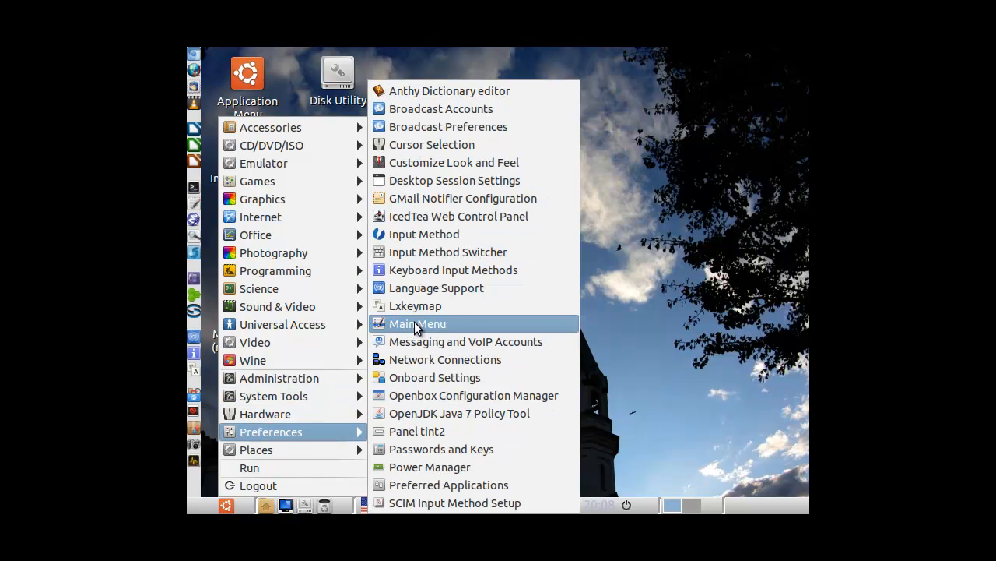
mouse_move(415, 305)
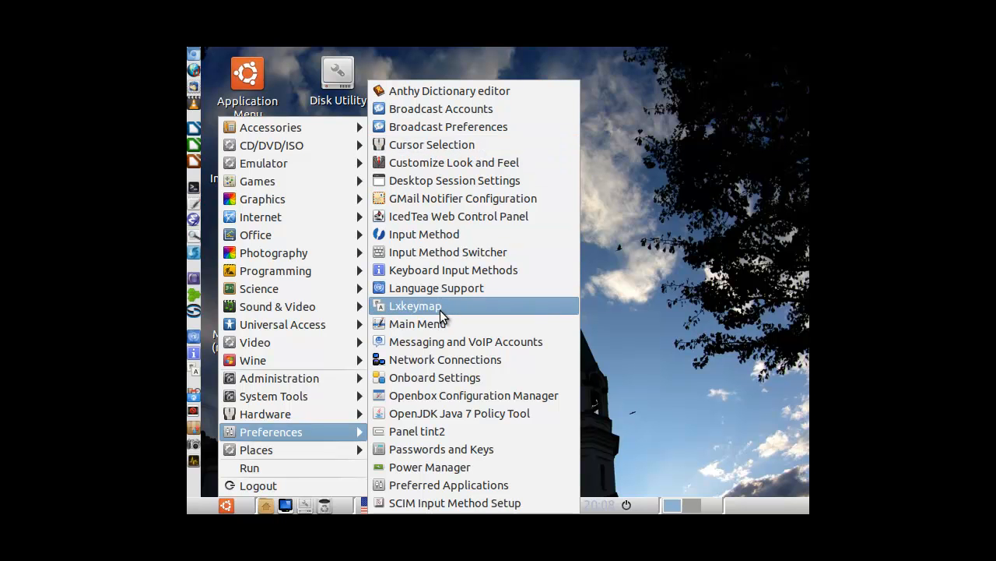
mouse_move(415, 305)
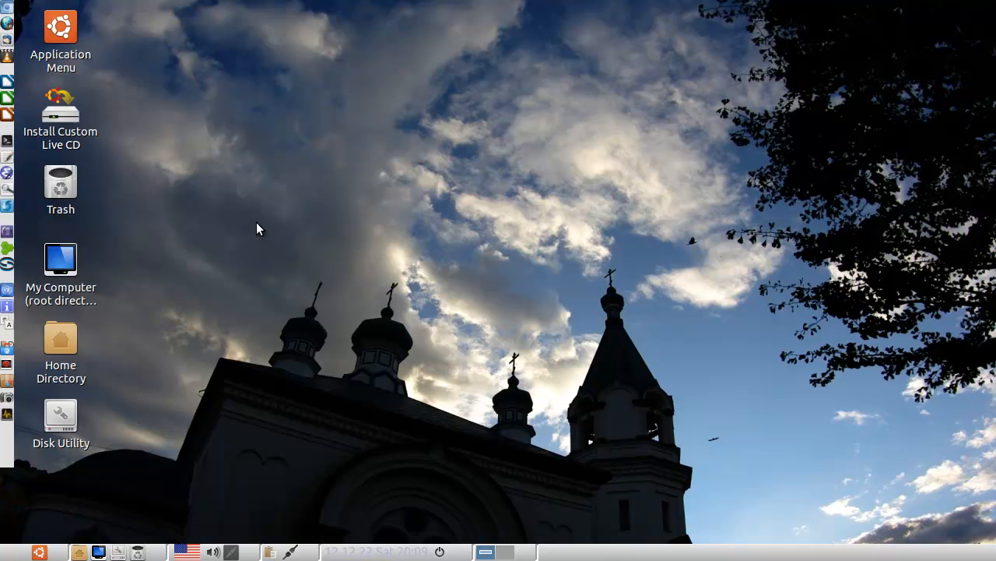
mouse_move(7, 501)
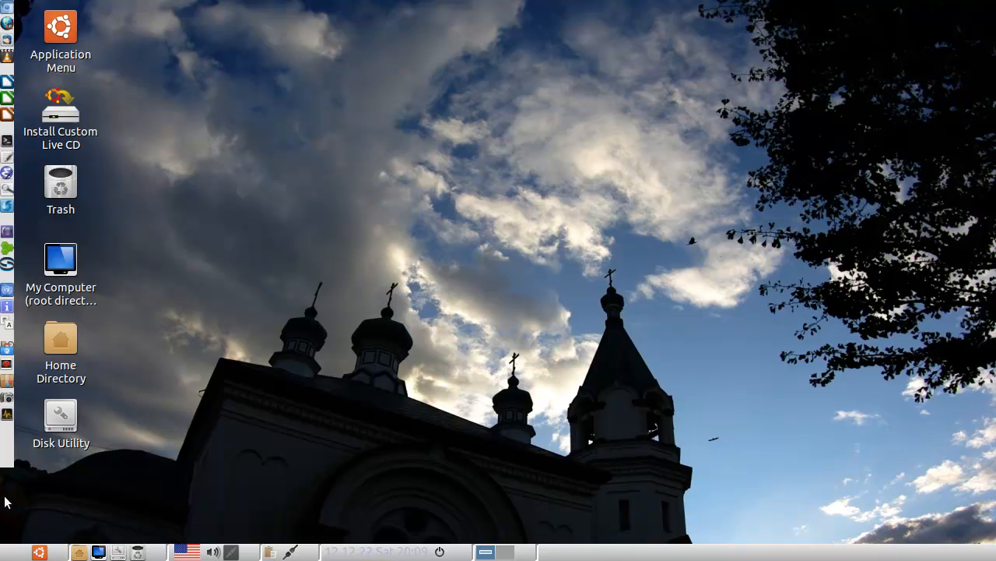
Step: Reopen the application menu and show the Accessories programs like Calculator and gedit
click(40, 551)
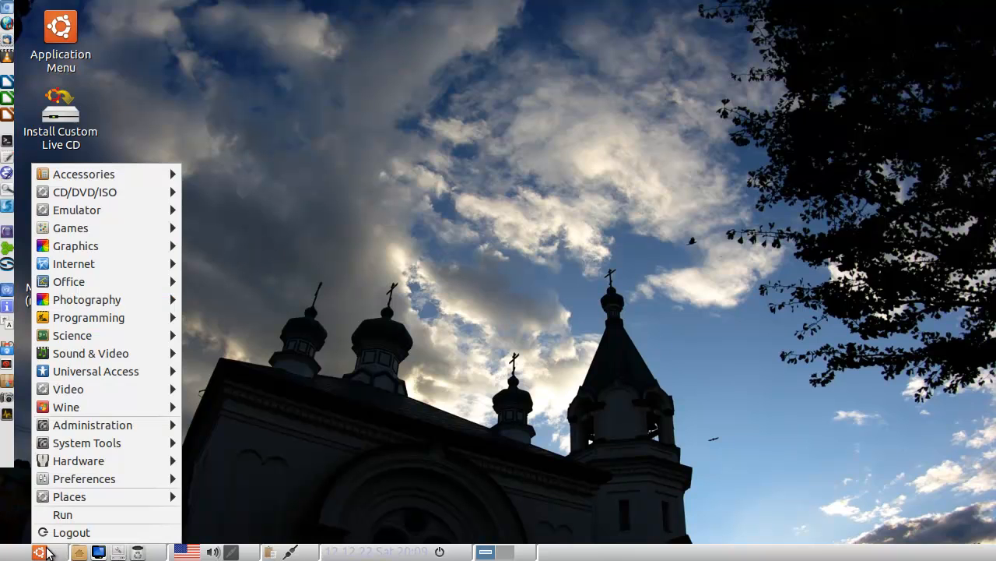
click(83, 174)
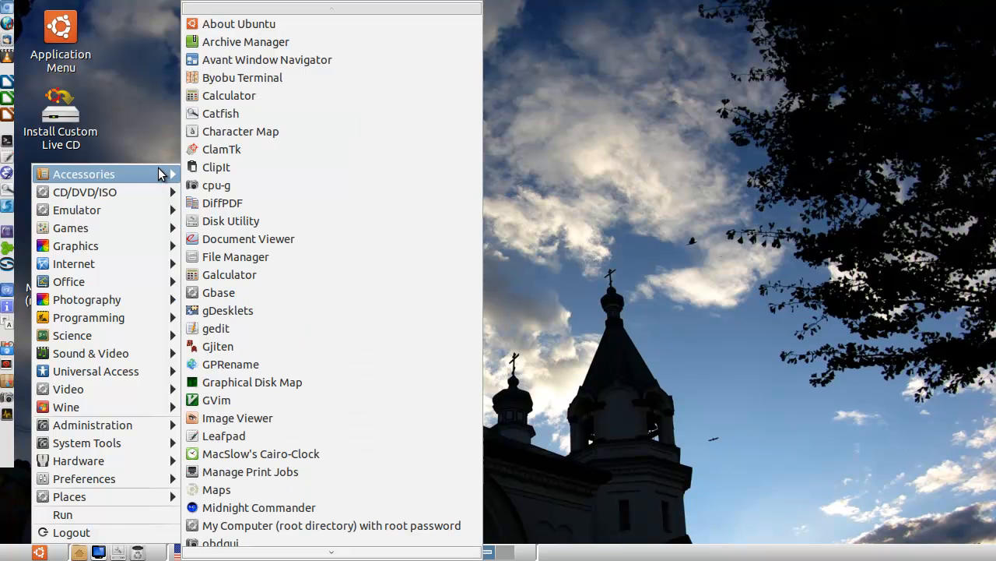
mouse_move(140, 173)
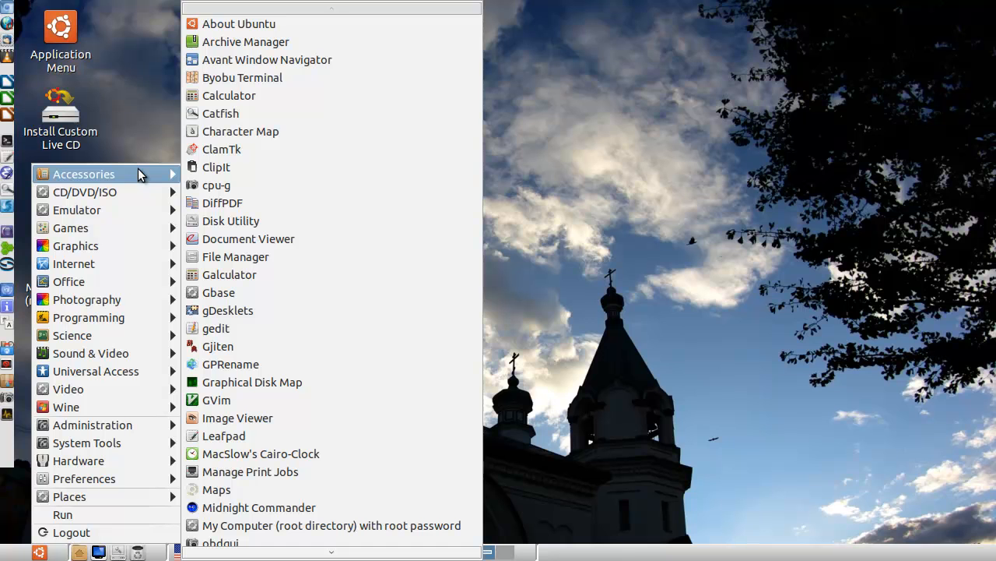
mouse_move(85, 191)
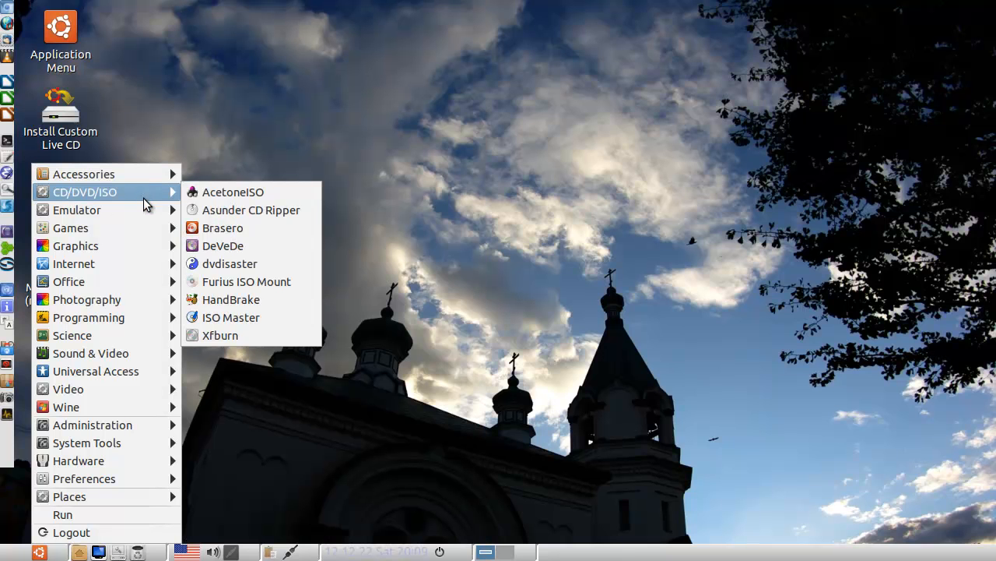
mouse_move(70, 227)
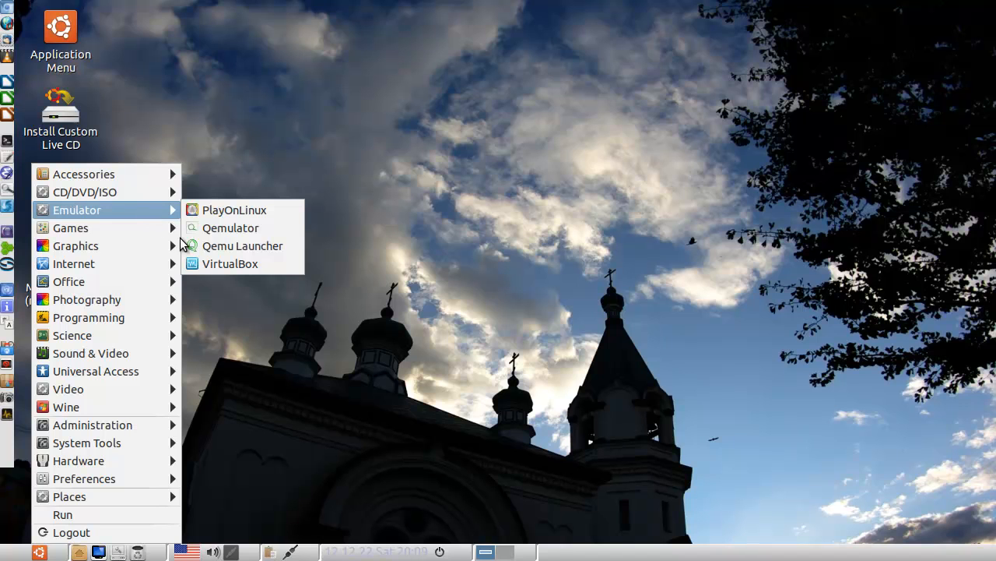
mouse_move(76, 246)
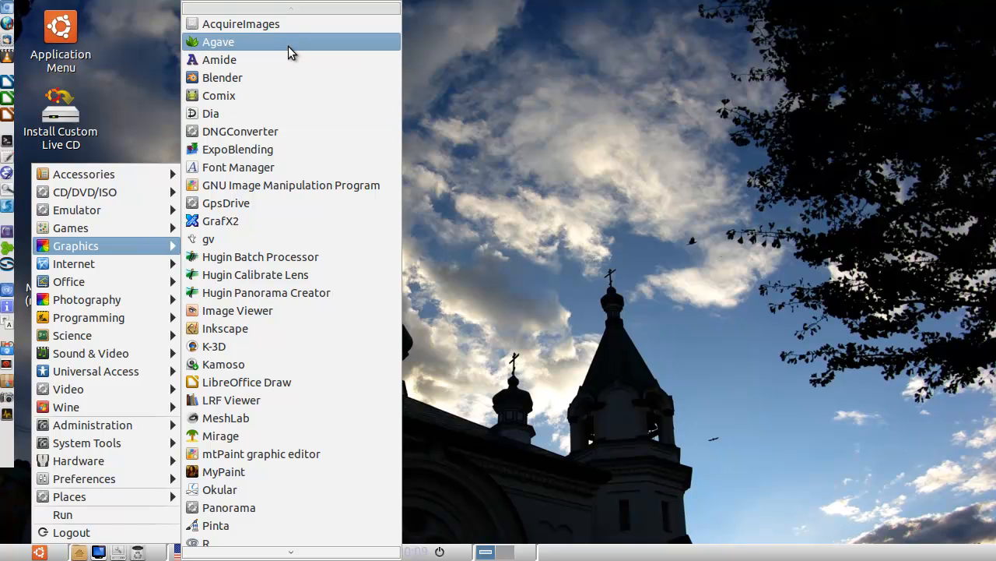
mouse_move(218, 42)
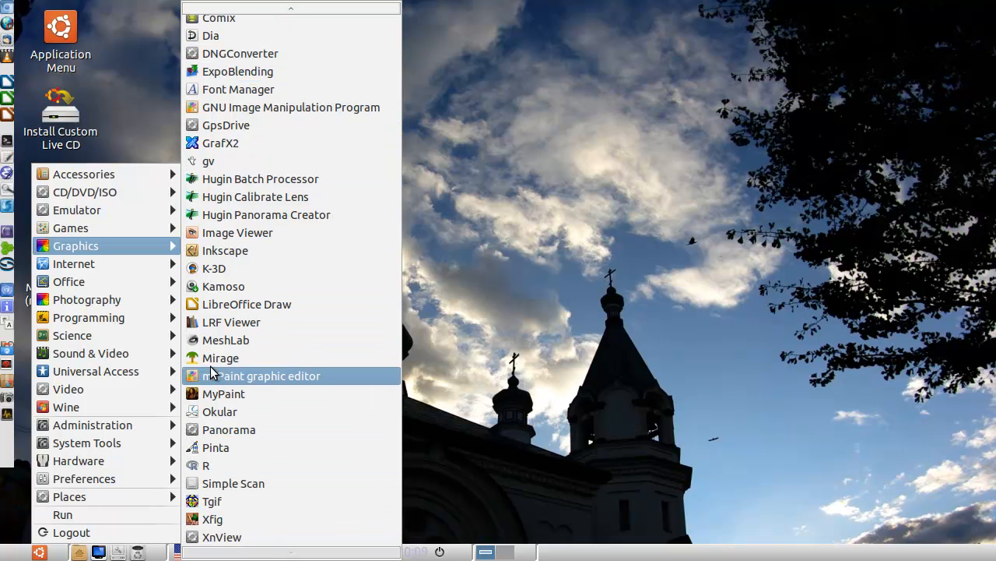
mouse_move(74, 263)
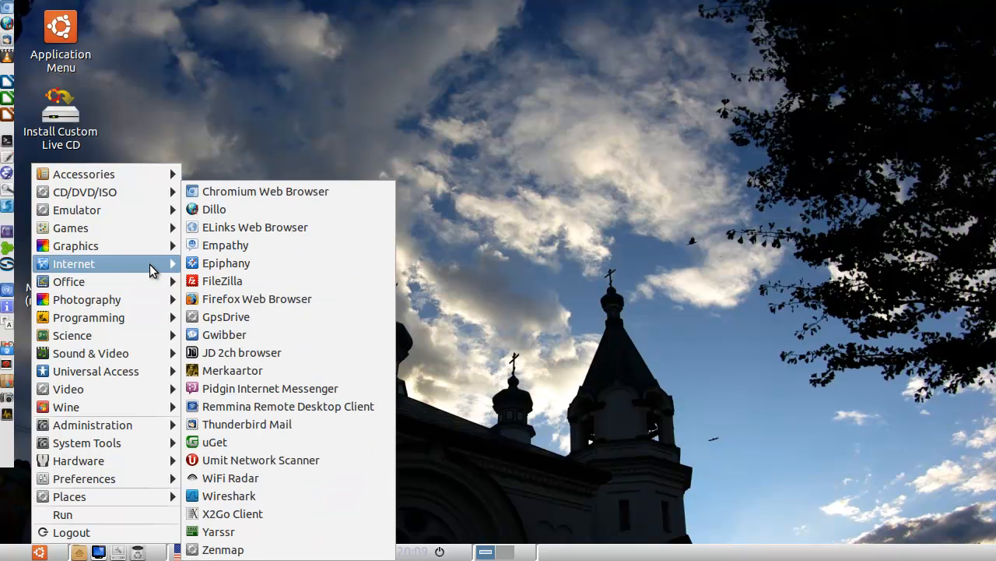
mouse_move(232, 370)
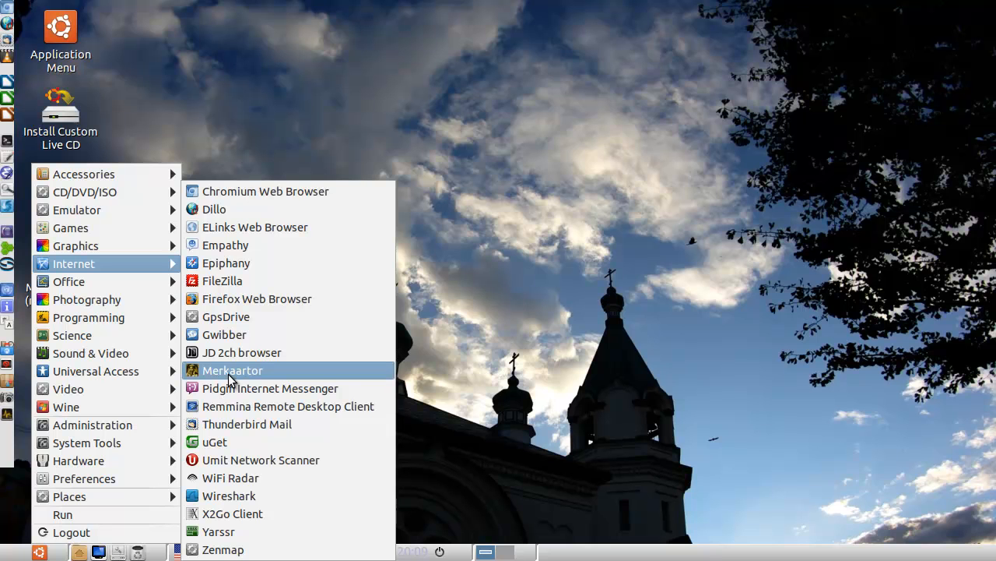
mouse_move(69, 281)
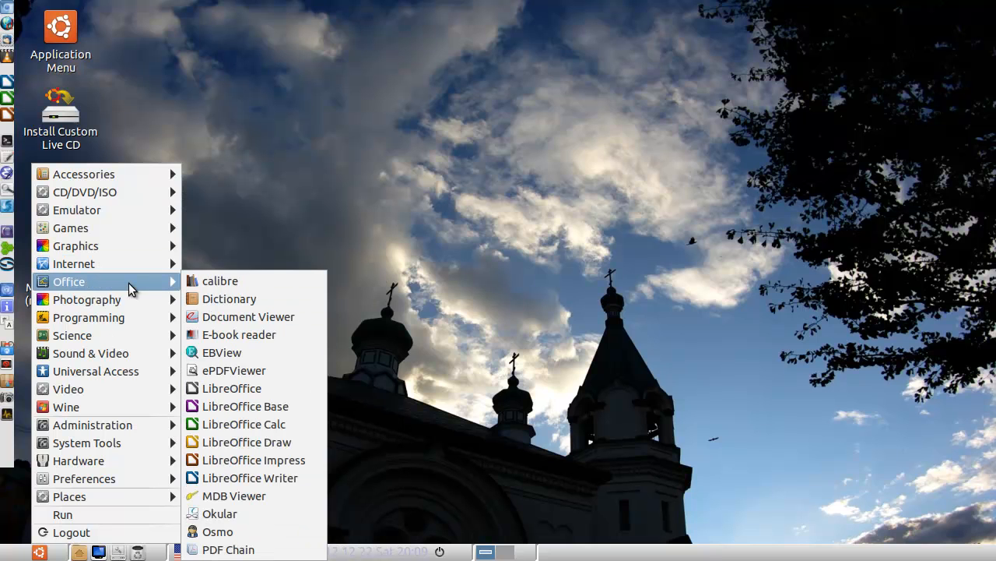
mouse_move(87, 299)
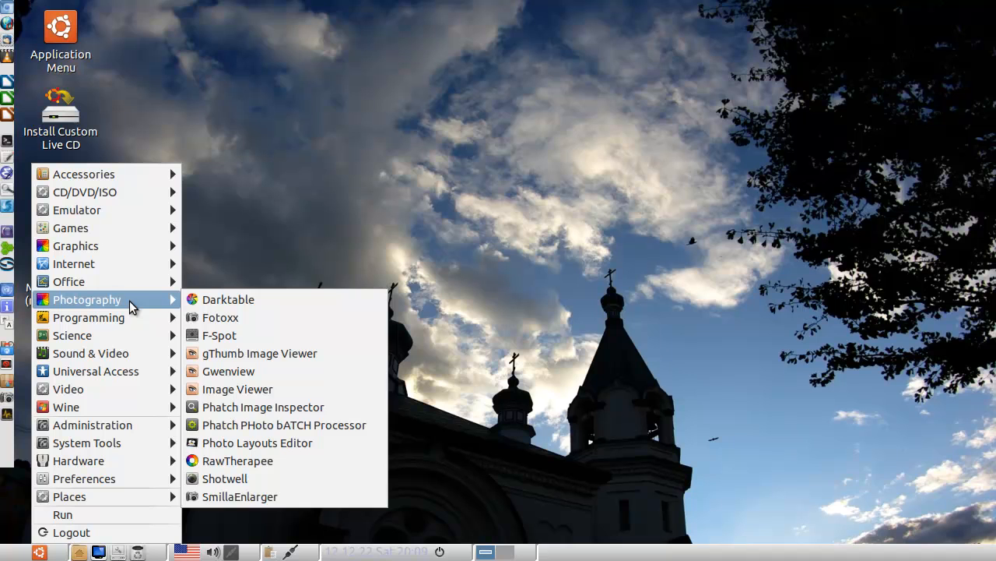
mouse_move(89, 317)
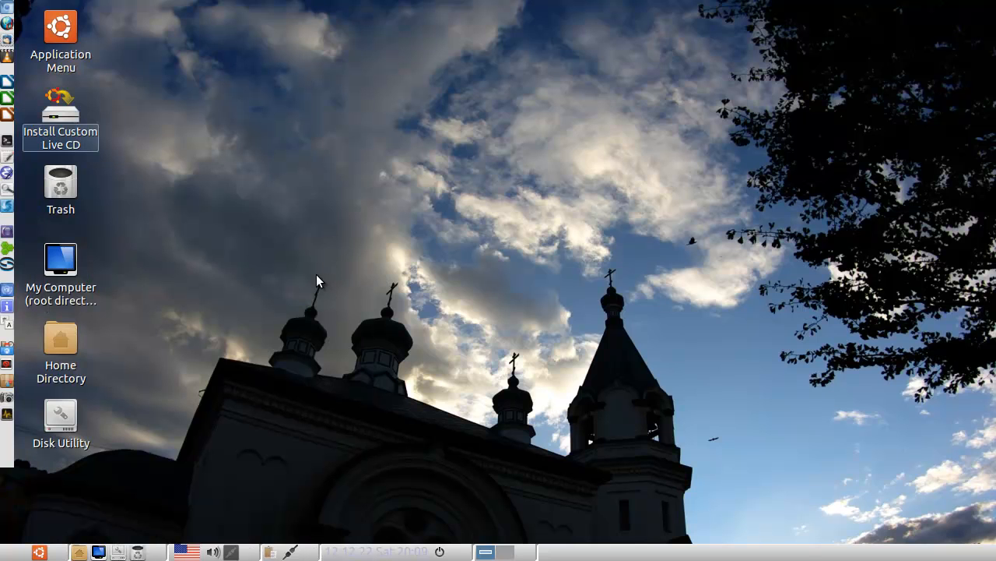
mouse_move(331, 274)
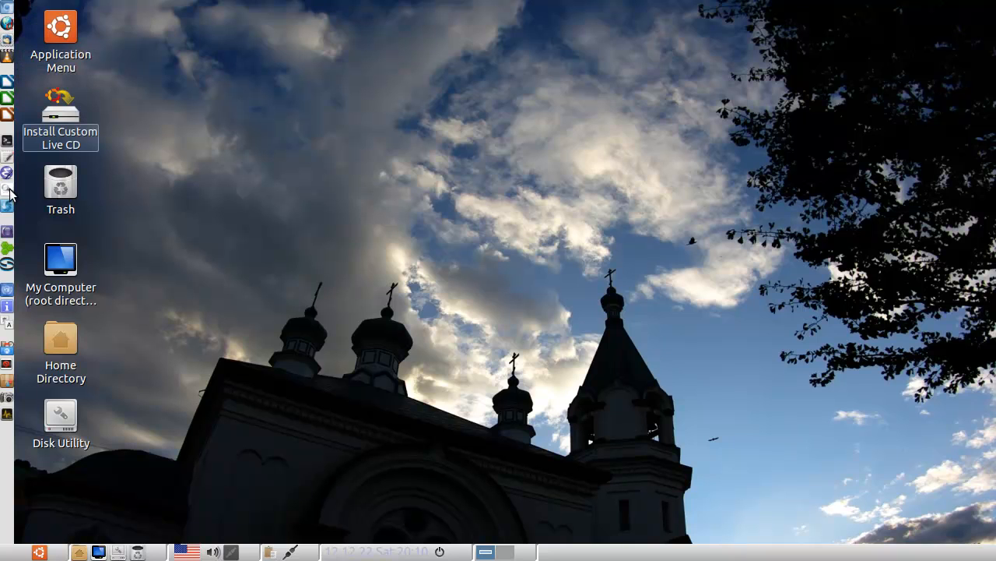
mouse_move(376, 197)
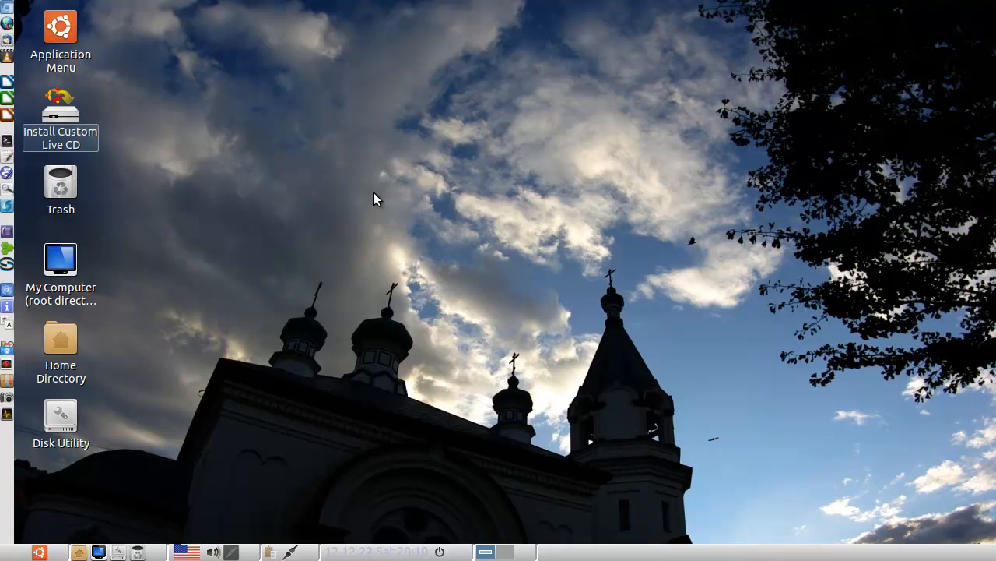